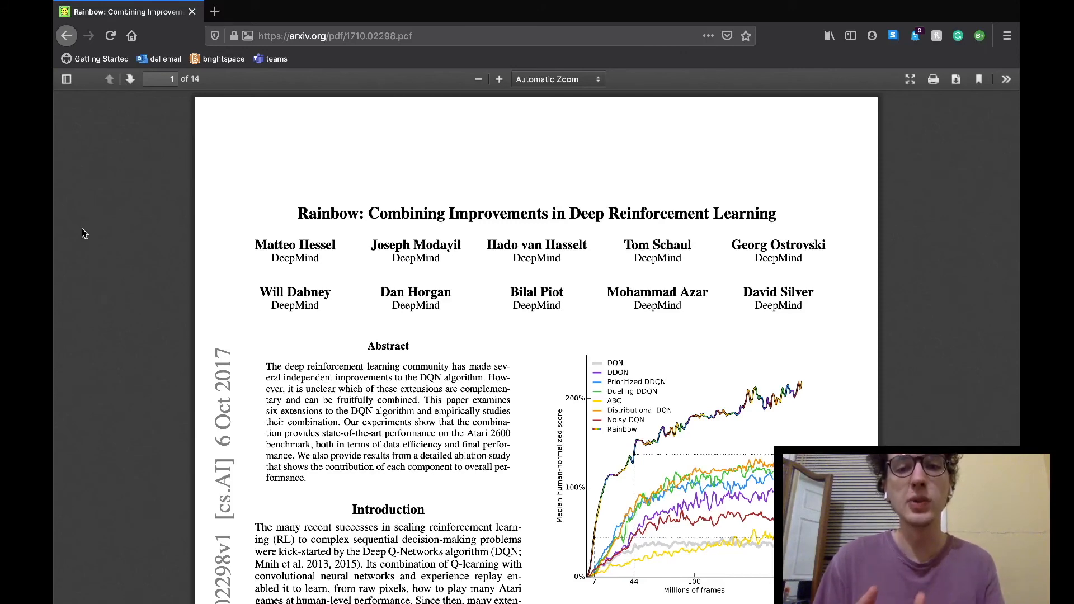
scroll(down, 3)
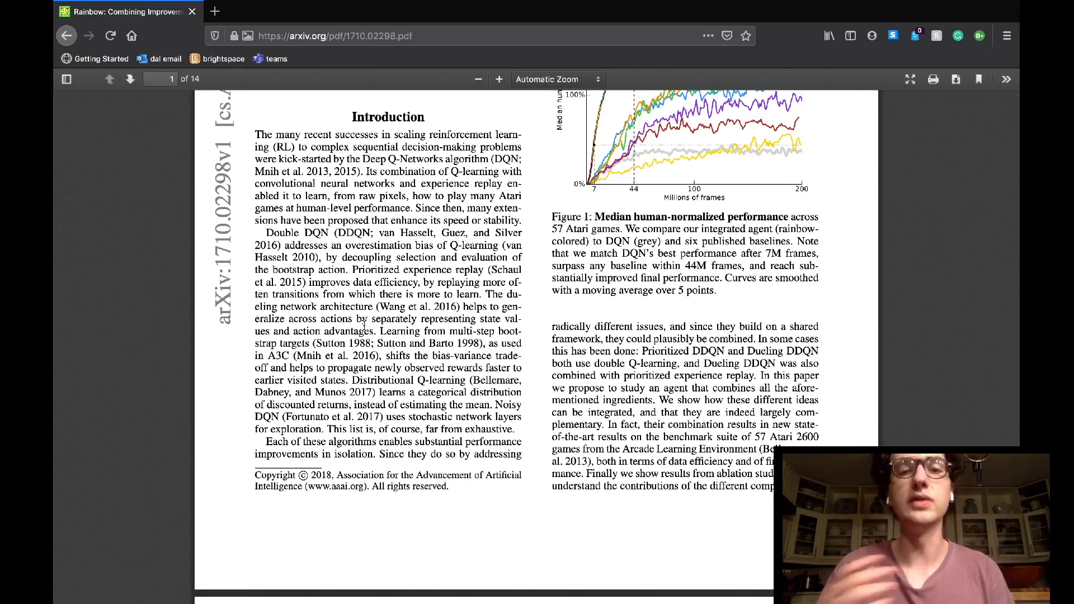
scroll(down, 3)
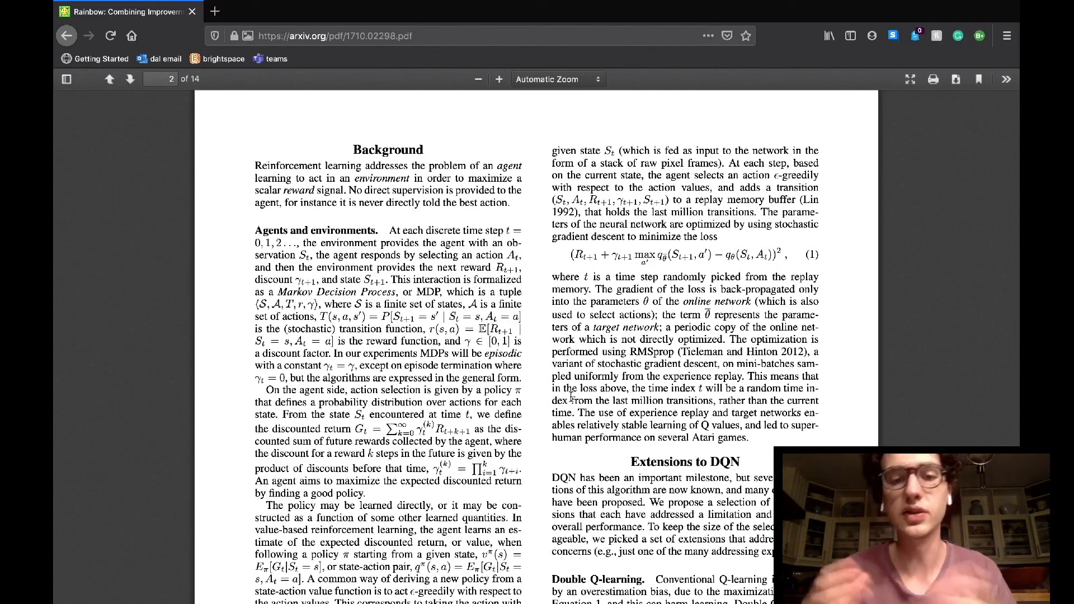
scroll(down, 3)
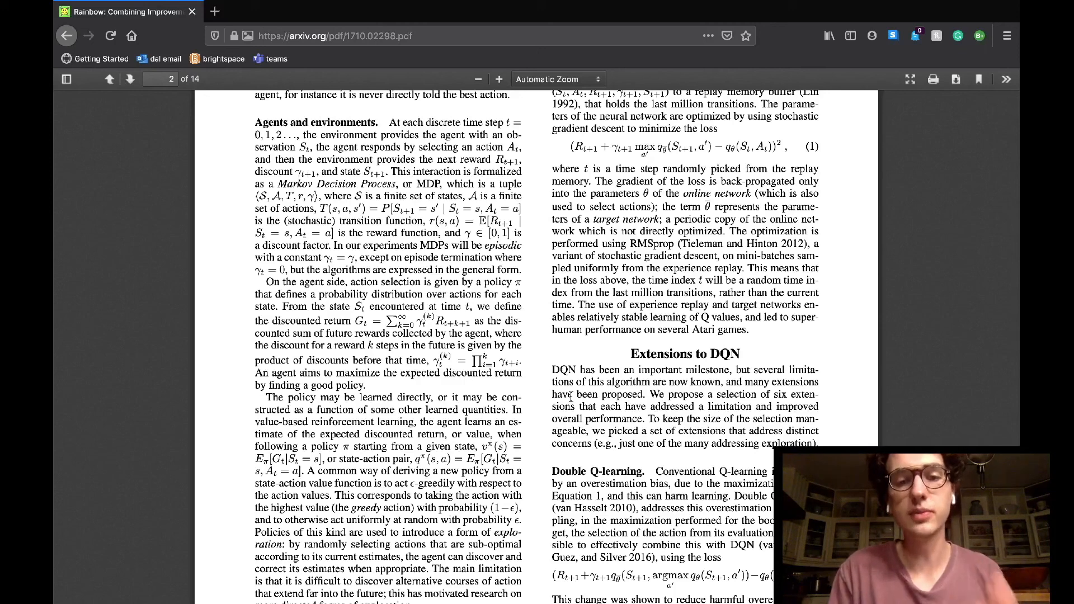
scroll(down, 3)
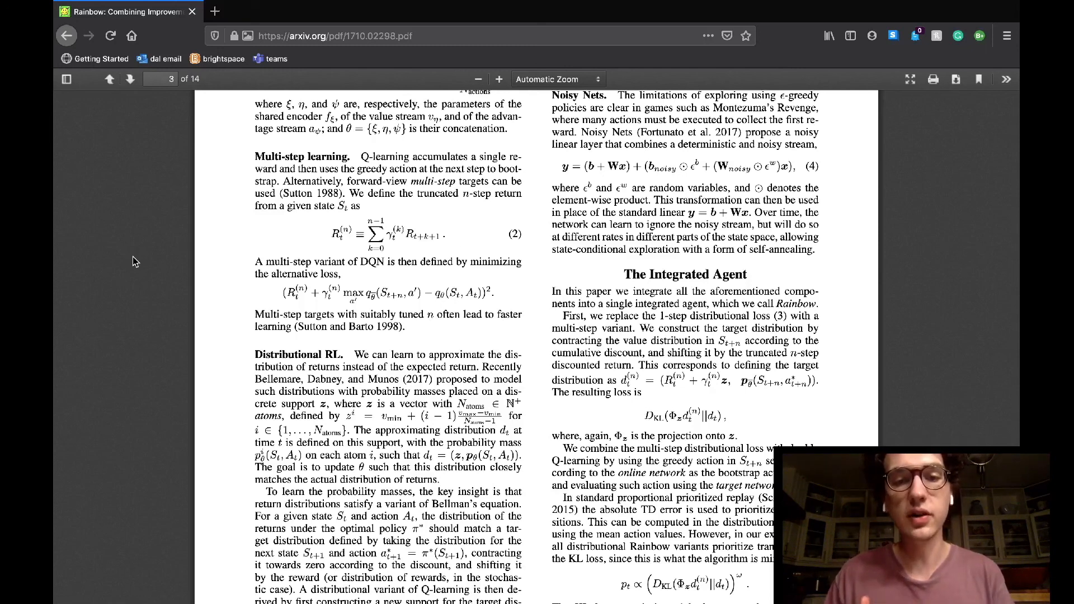
scroll(down, 3)
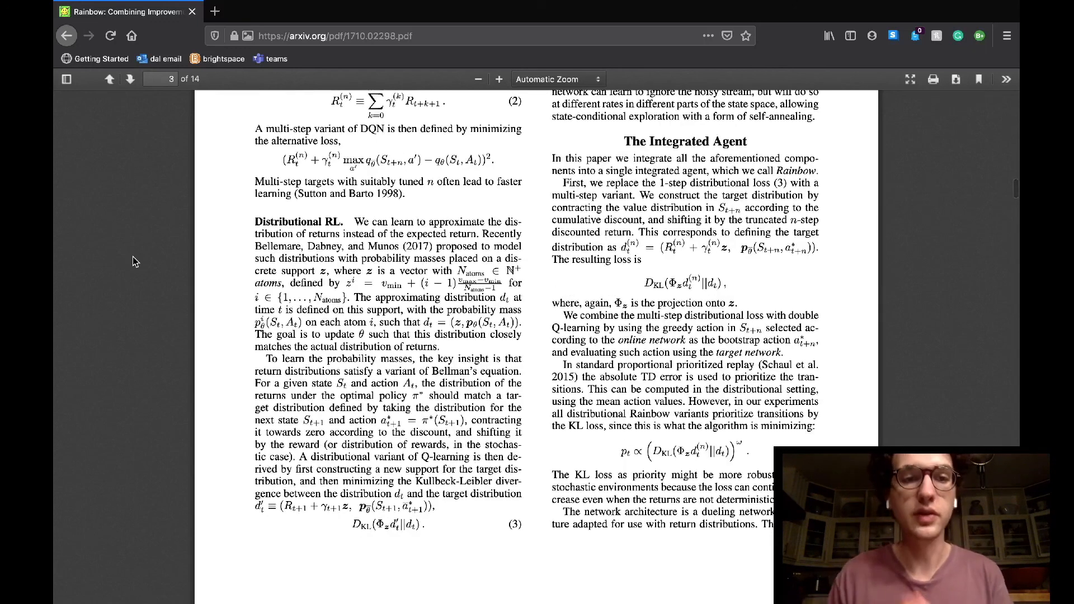